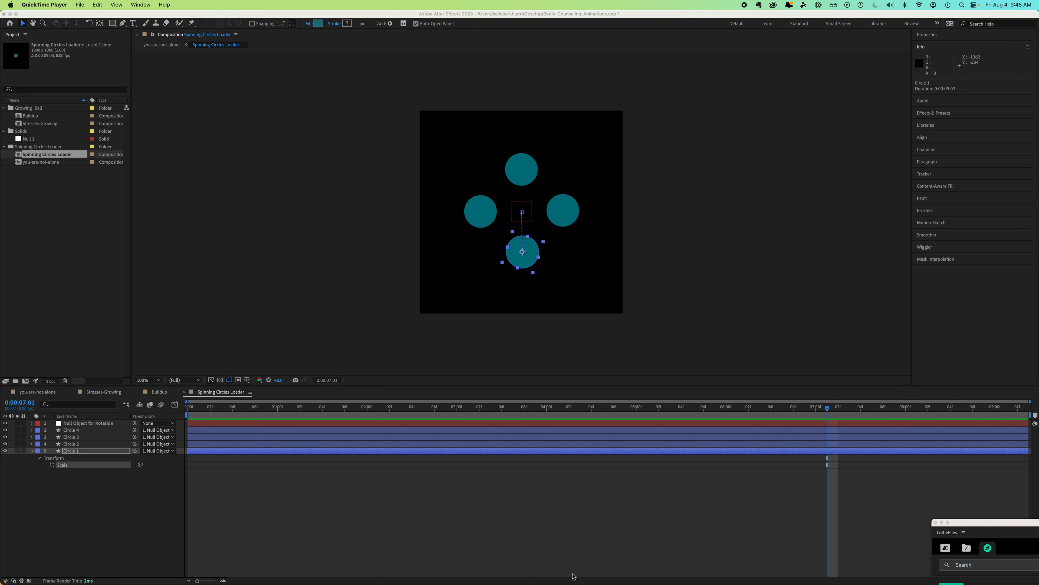
mouse_move(387, 23)
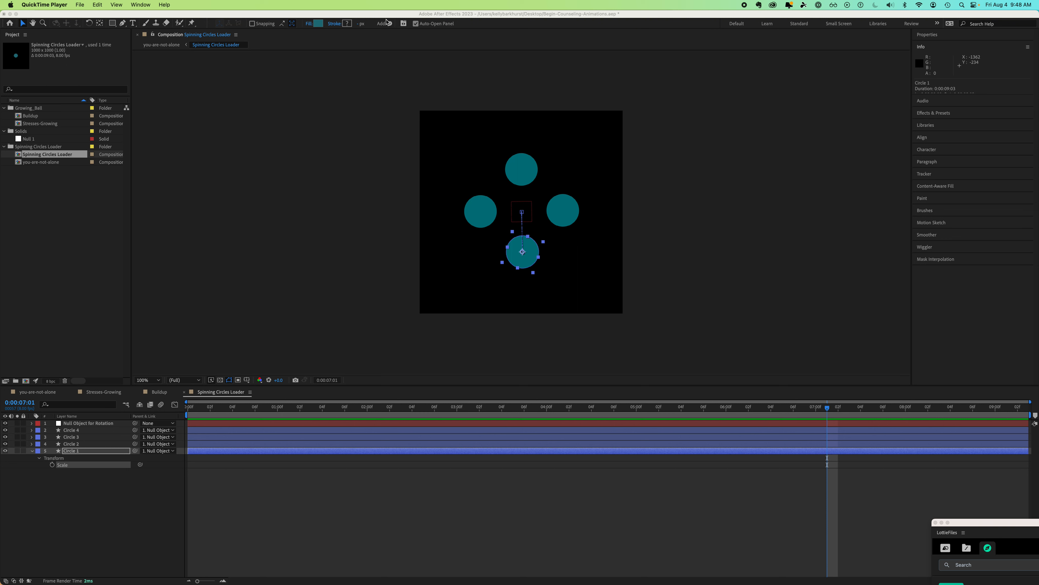
- Bring After Effects to the front with the Spinning Circles Loader composition open
left_click(392, 14)
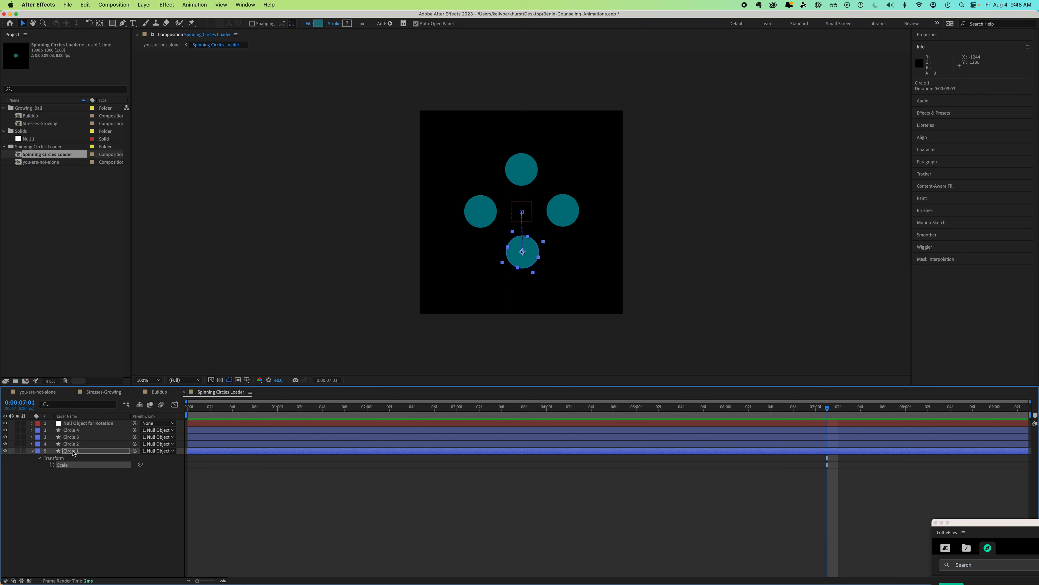
mouse_move(64, 469)
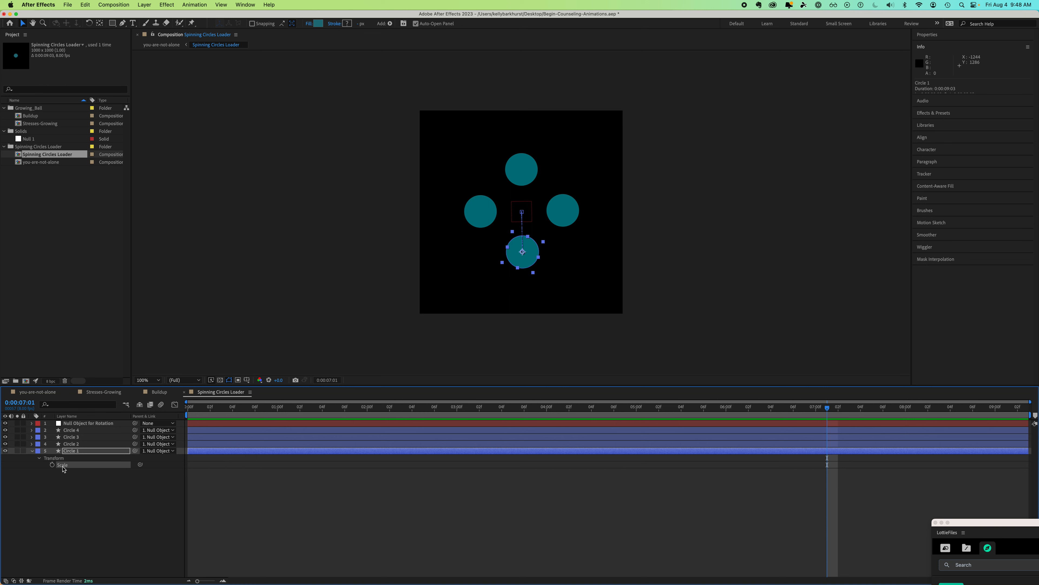
mouse_move(65, 466)
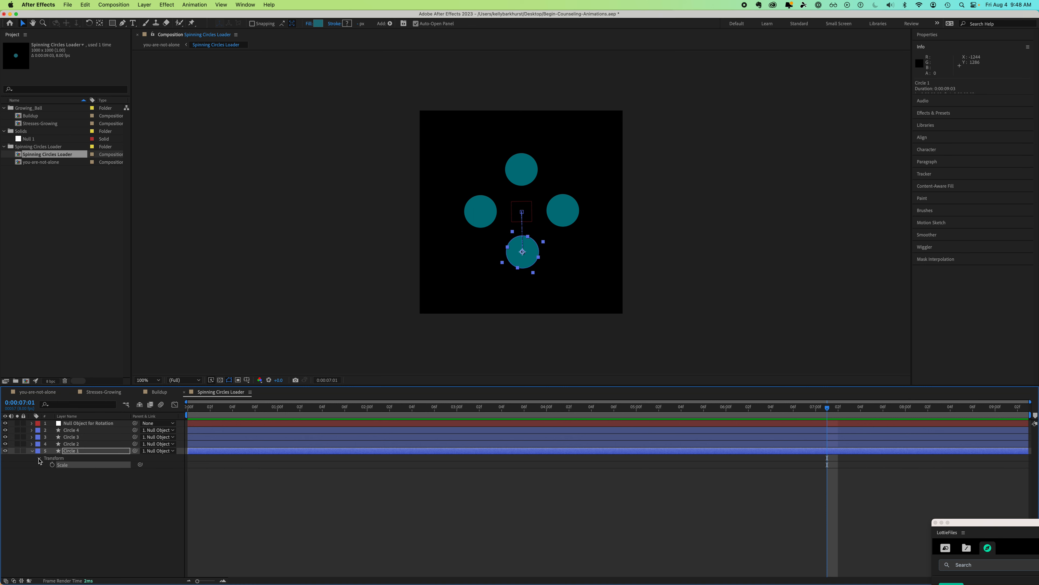
- Toggle Circle 1's Transform group to show Anchor Point, Position, Scale, Rotation and Opacity
left_click(39, 458)
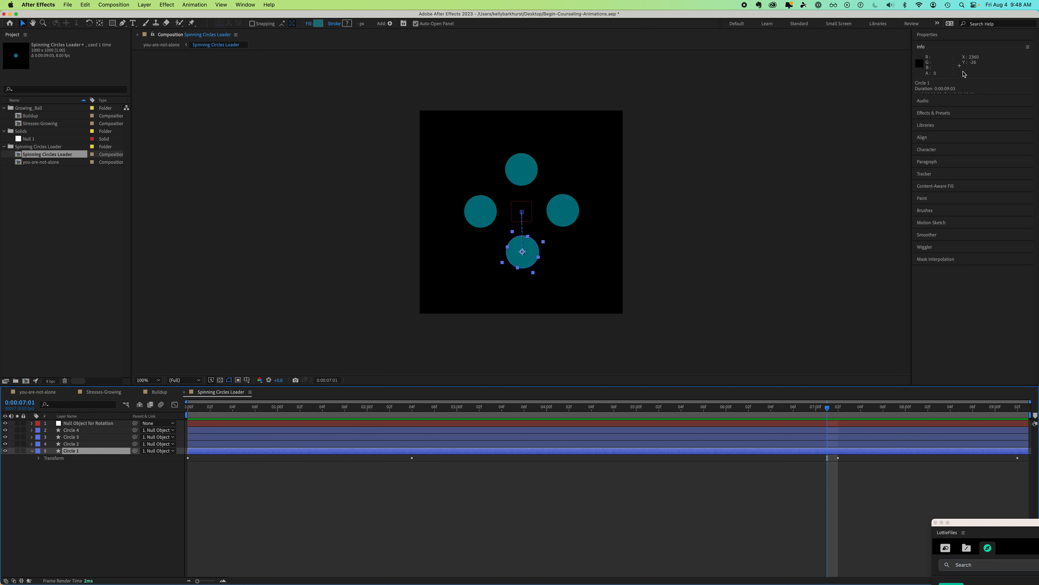
mouse_move(975, 66)
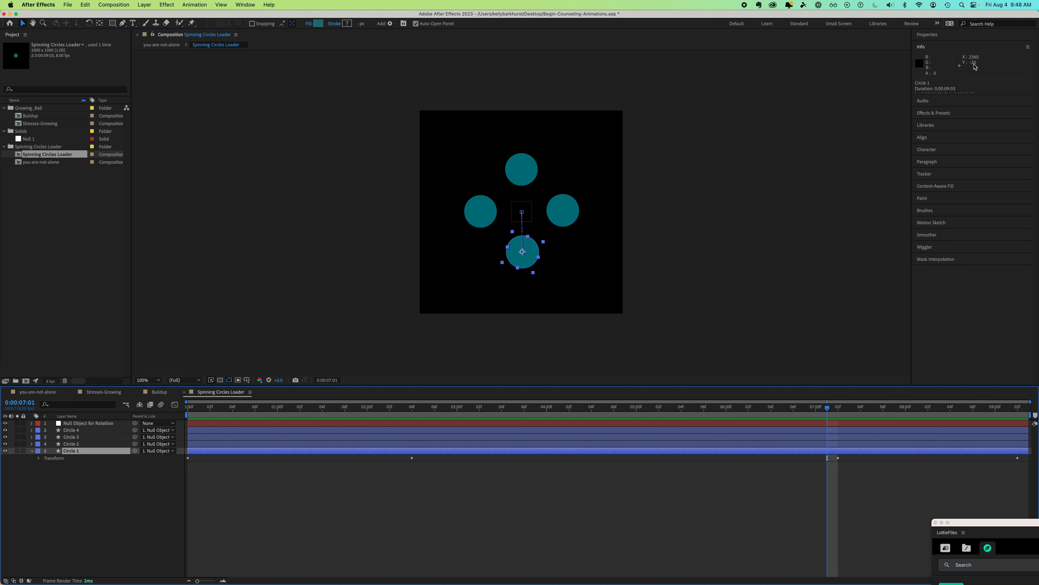
mouse_move(972, 65)
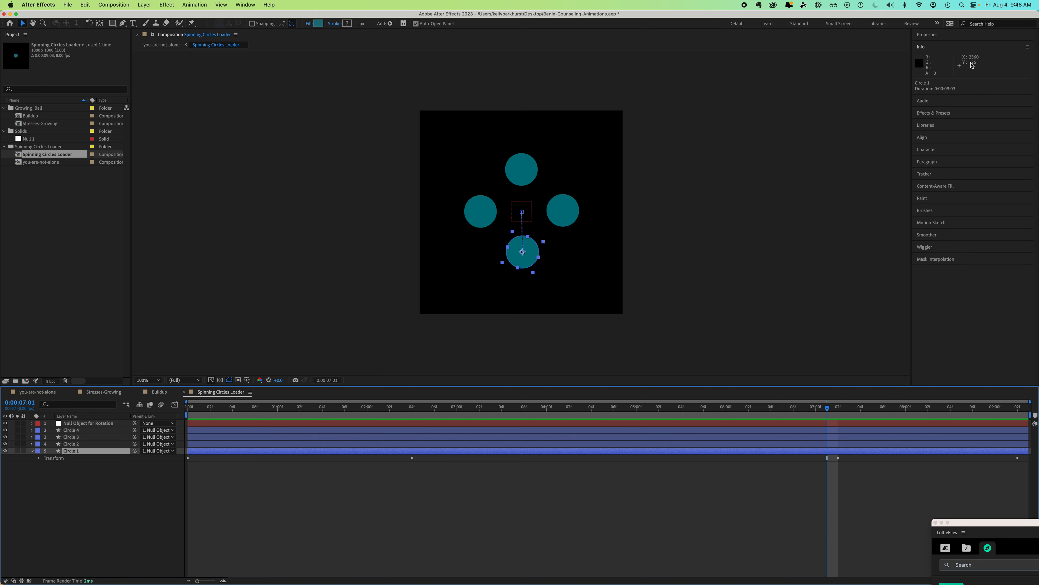
mouse_move(974, 62)
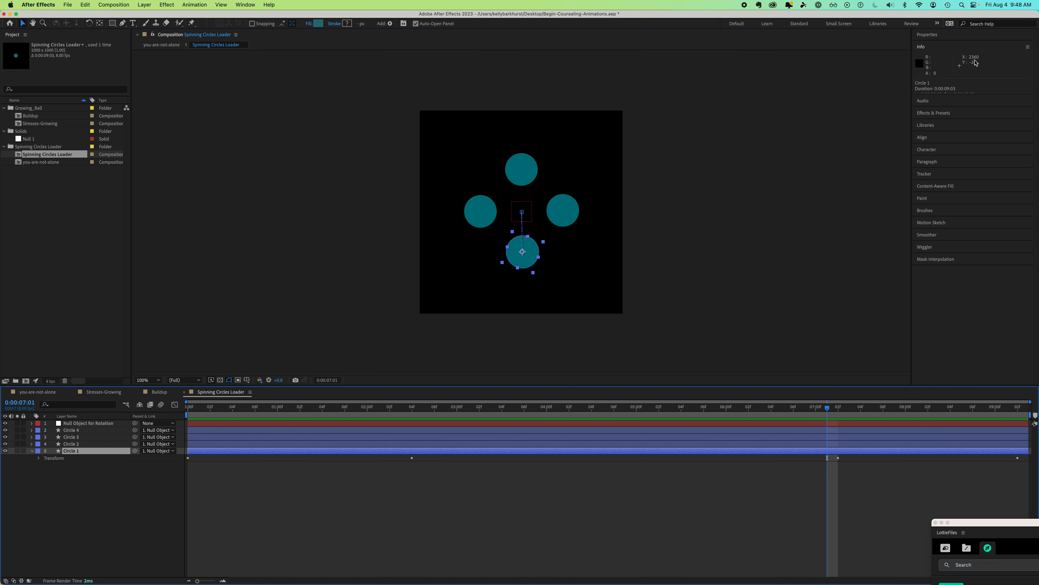
mouse_move(966, 62)
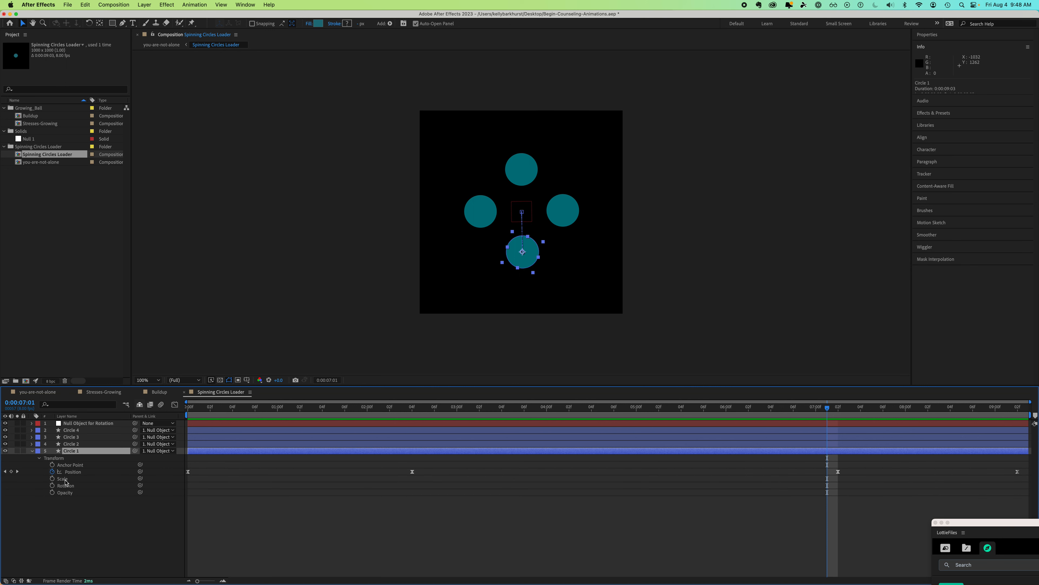
- View Circle 1's Scale in pixels via Edit Value…, reading 140.5 px by 140.5 px
right_click(63, 478)
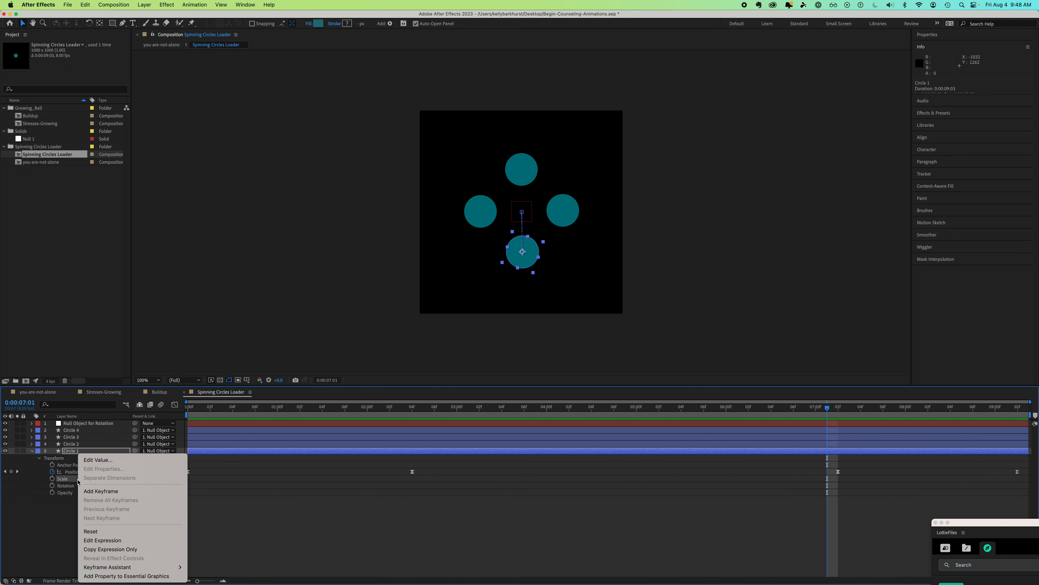
mouse_move(97, 460)
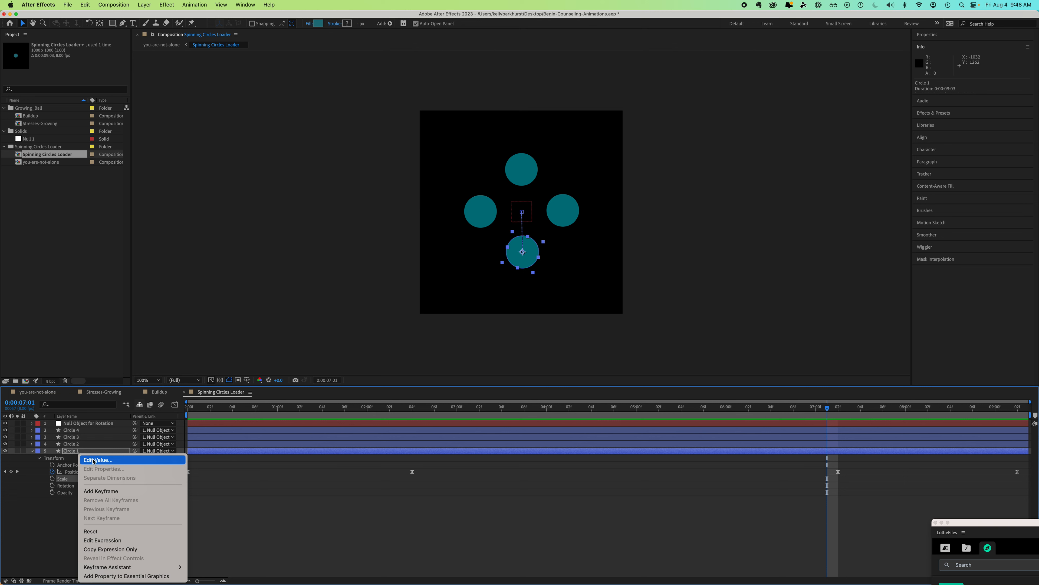
left_click(98, 460)
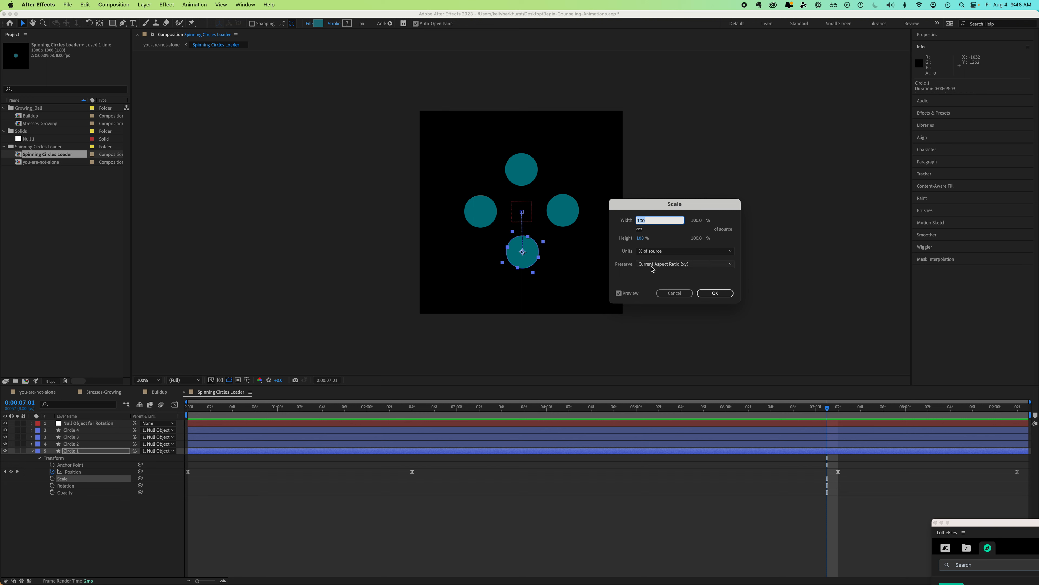
left_click(685, 251)
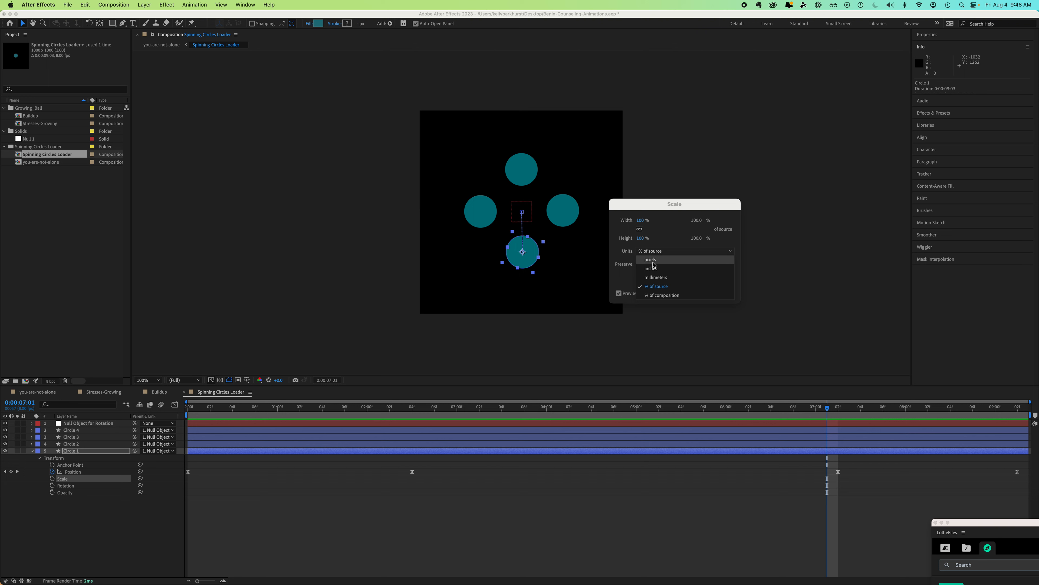
left_click(649, 259)
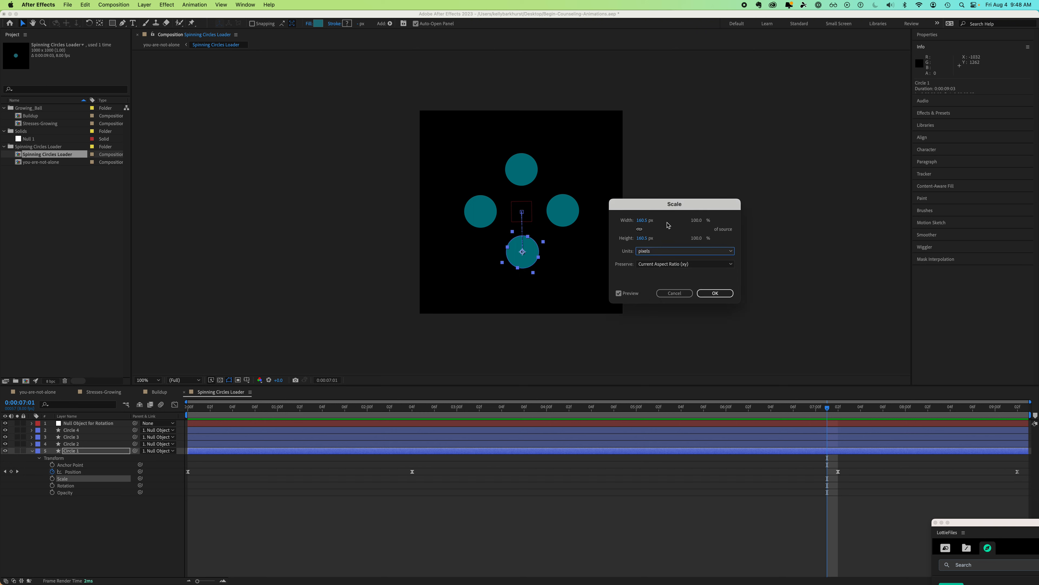
mouse_move(650, 227)
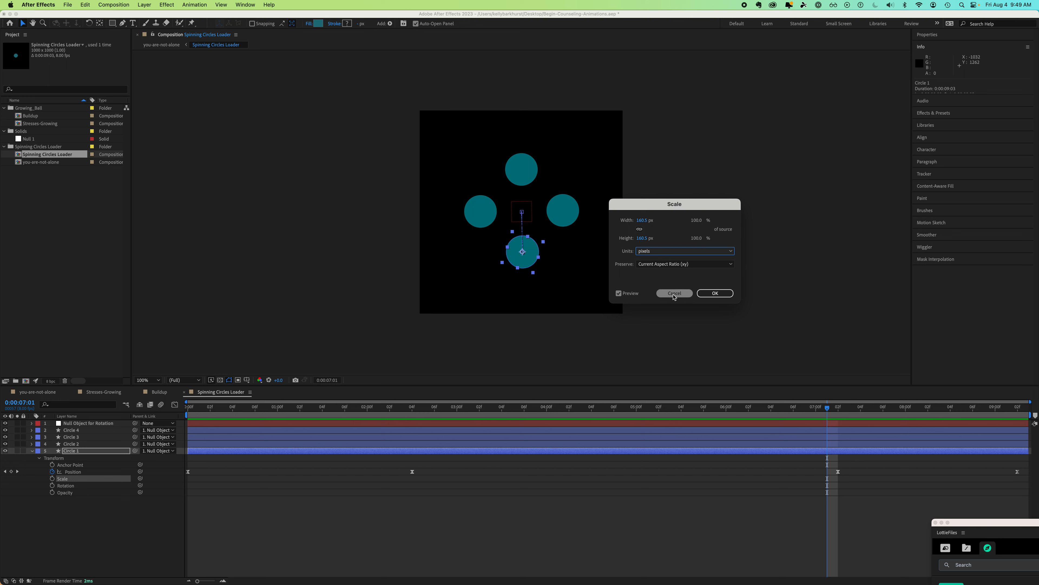
- Cancel the Scale dialog and bring up Circle 1's layer Transform commands in the Composition panel
left_click(674, 293)
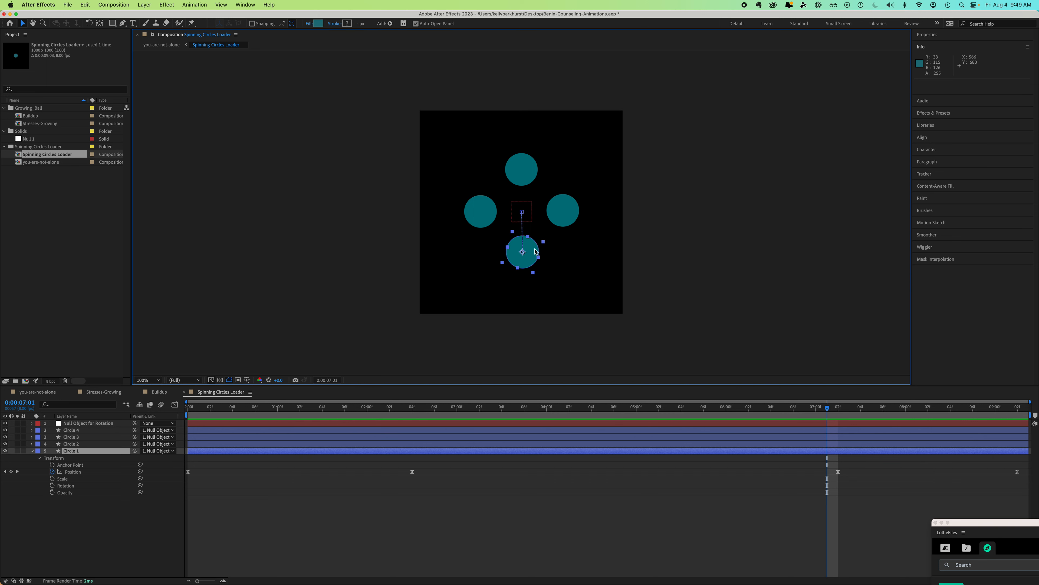
right_click(534, 253)
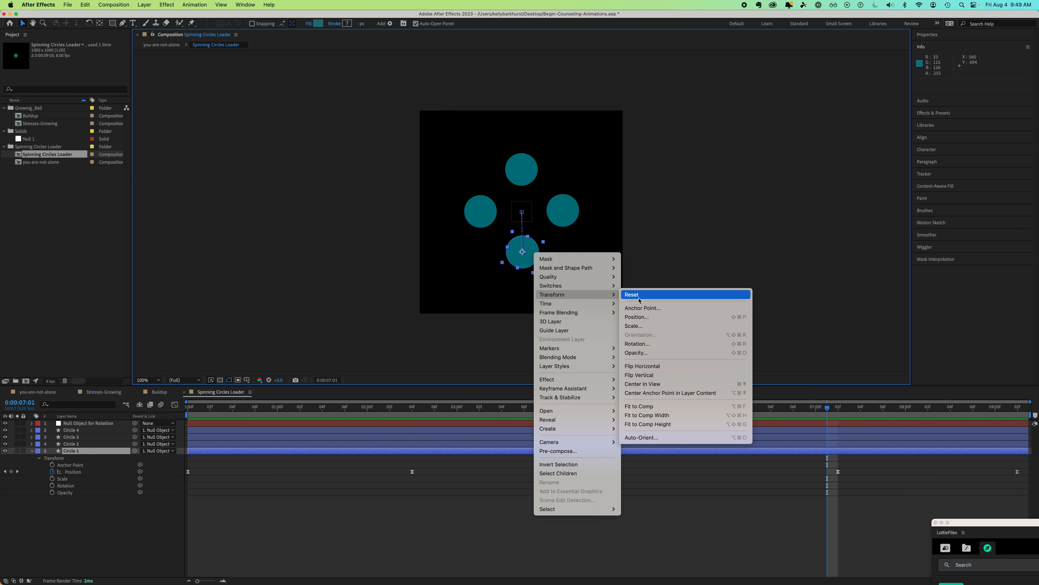
mouse_move(637, 325)
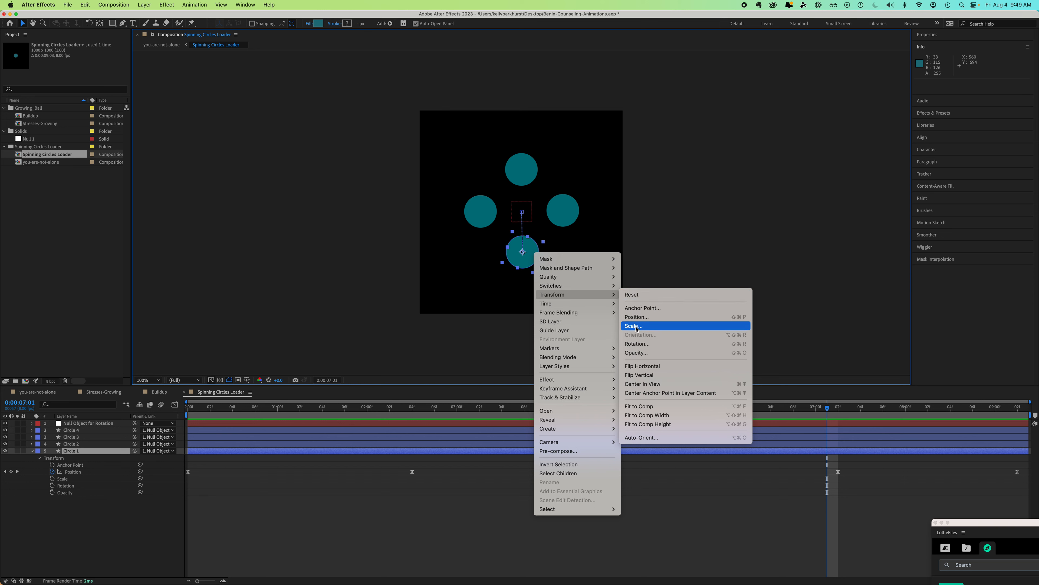
- Reopen Circle 1's Scale dialog via Transform > Scale… and set units to % of source, reading 100%
left_click(633, 325)
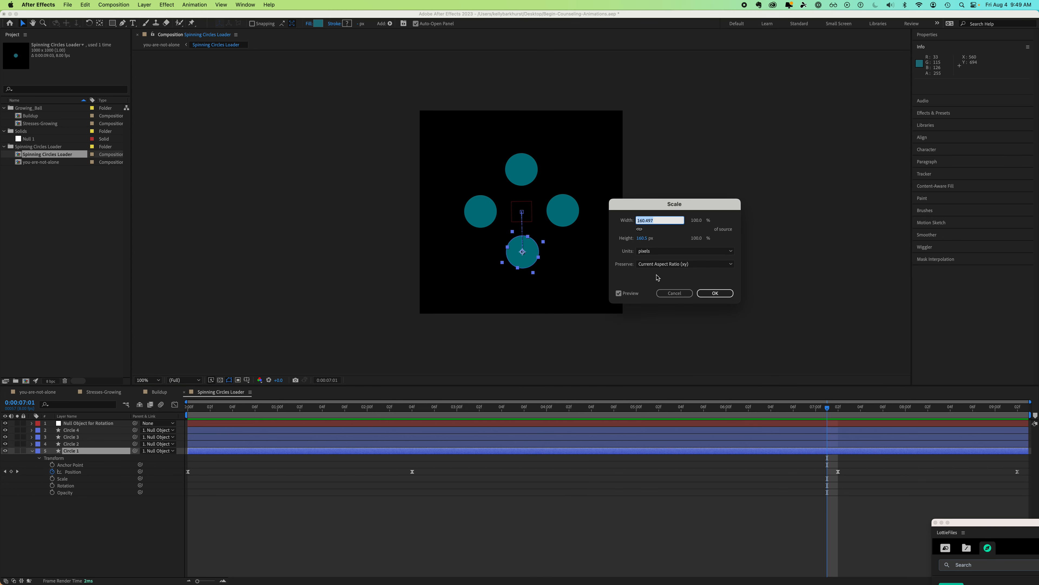
mouse_move(689, 237)
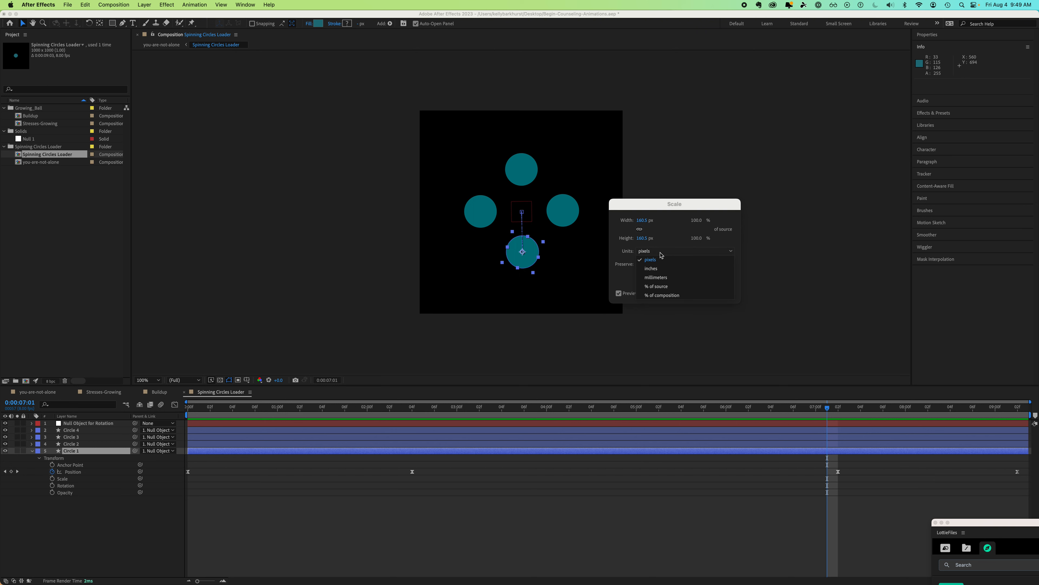
mouse_move(657, 286)
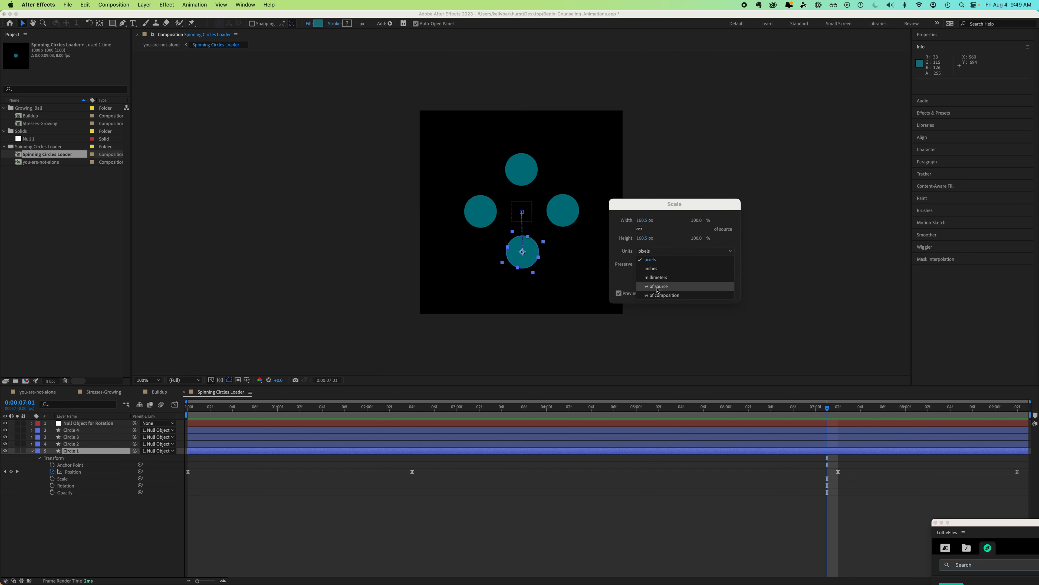
left_click(656, 286)
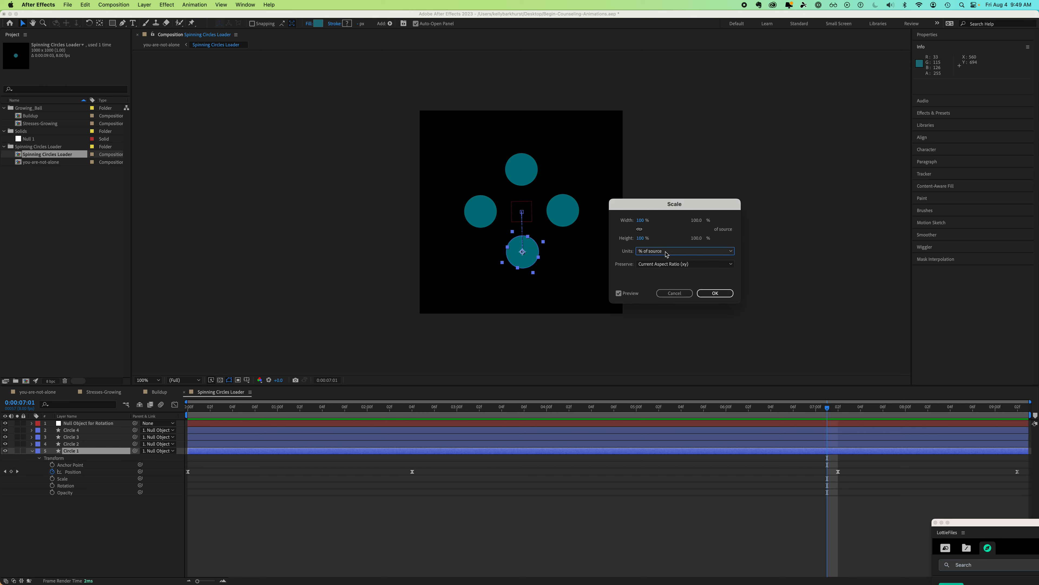
mouse_move(682, 278)
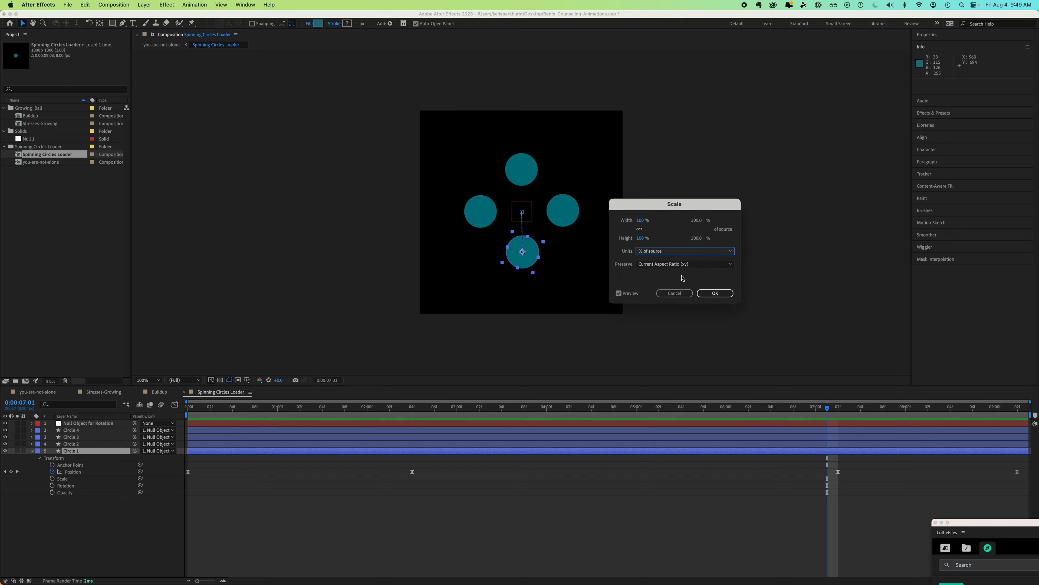